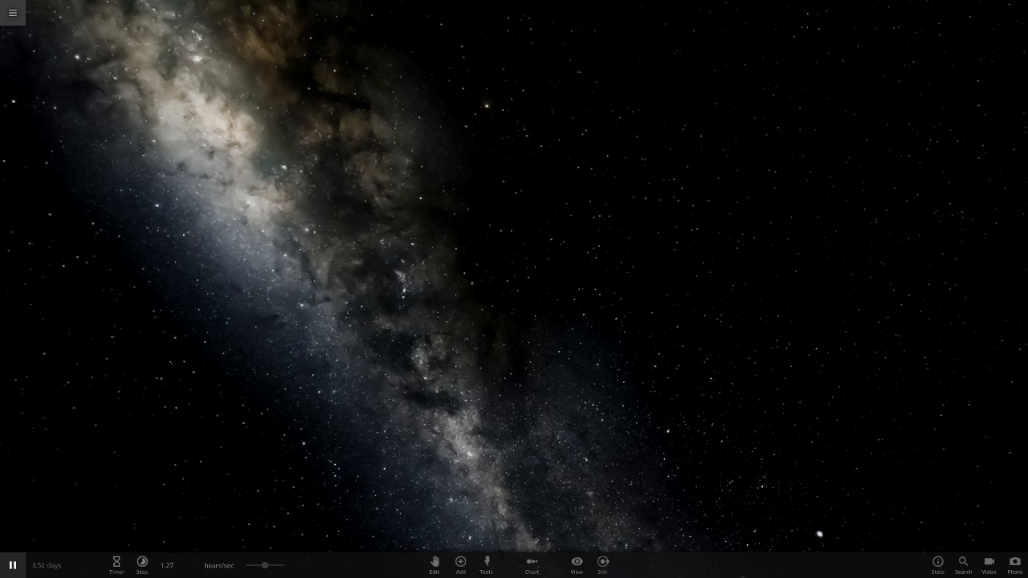
# Open the simulation list and search it for 'beni' to find the custom solar system.
pyautogui.click(13, 13)
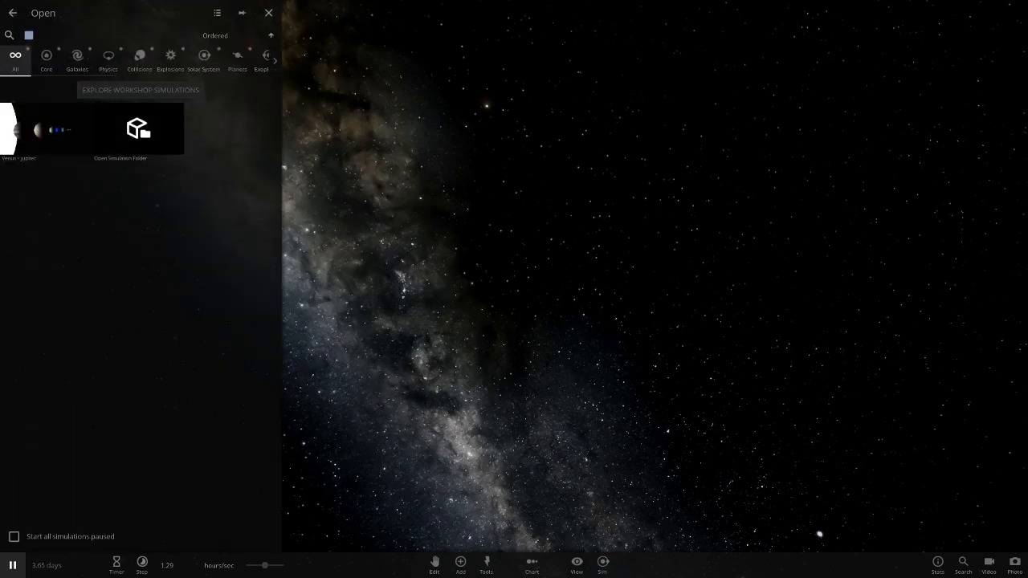
pyautogui.write('beni')
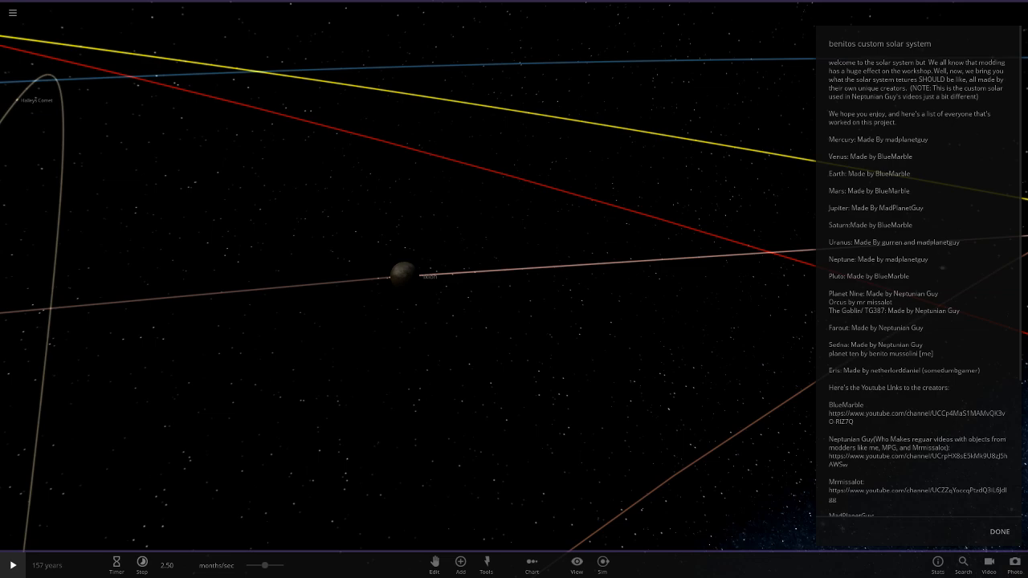
# Scroll through the custom solar system's credits description, then dismiss it with DONE.
pyautogui.scroll(-3)
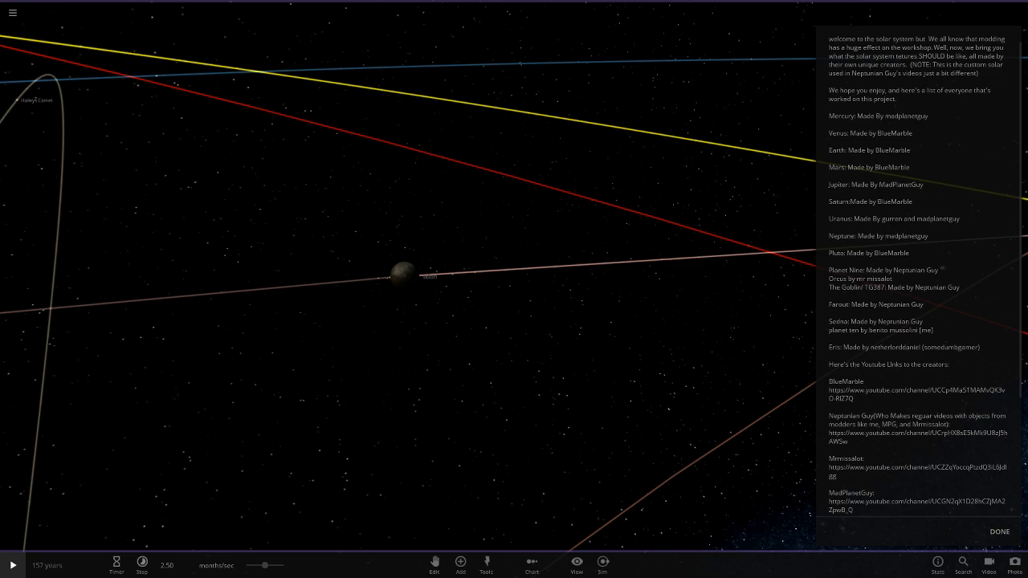
pyautogui.scroll(-3)
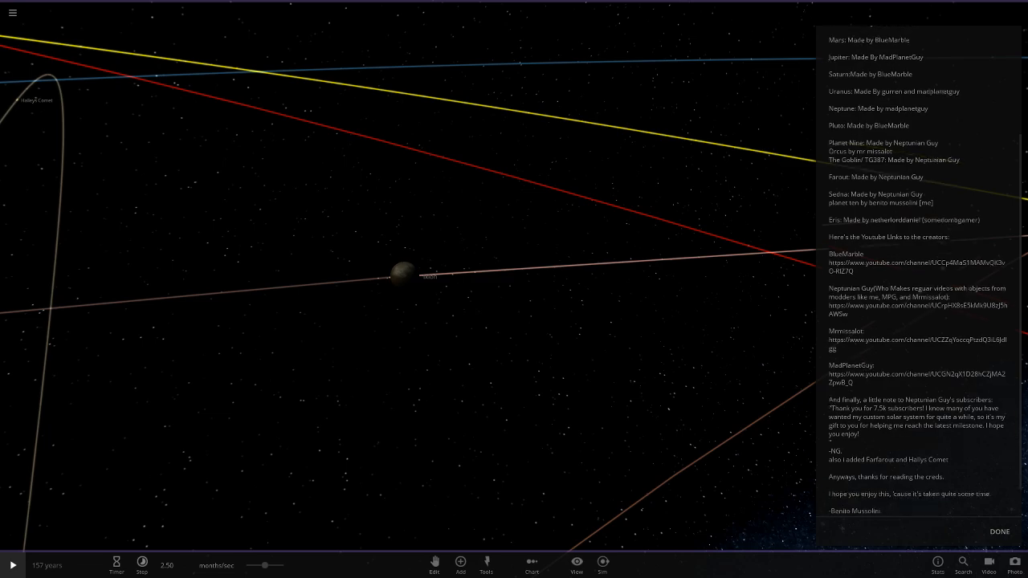
pyautogui.scroll(-3)
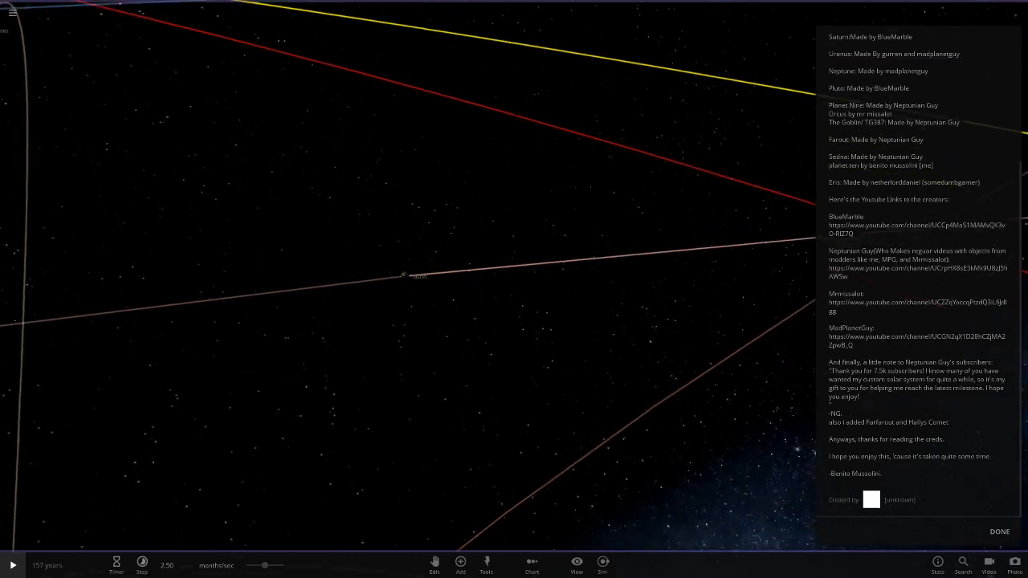
pyautogui.click(999, 532)
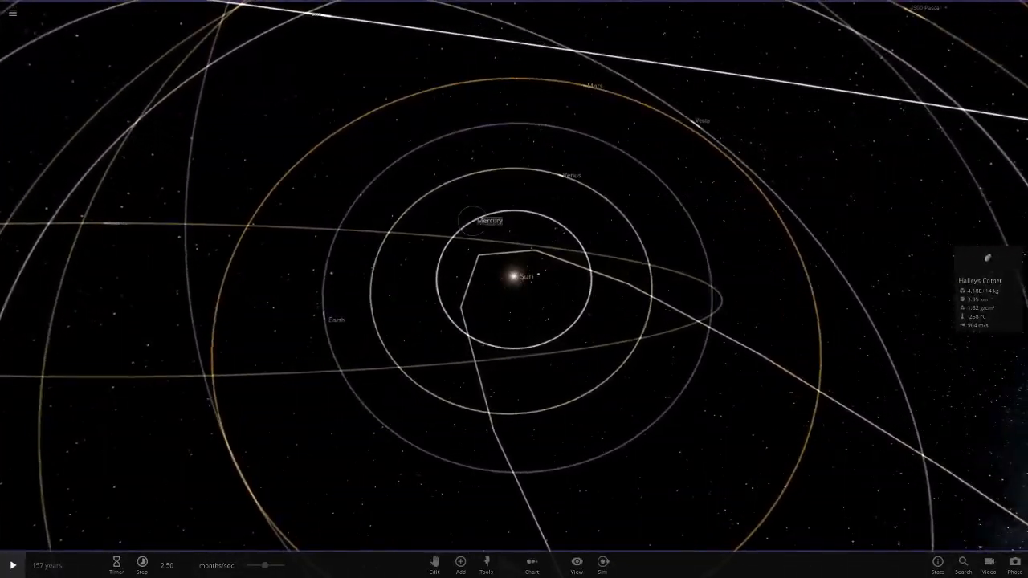
# Select Mercury and browse its Temperature and Composition property tabs.
pyautogui.click(488, 219)
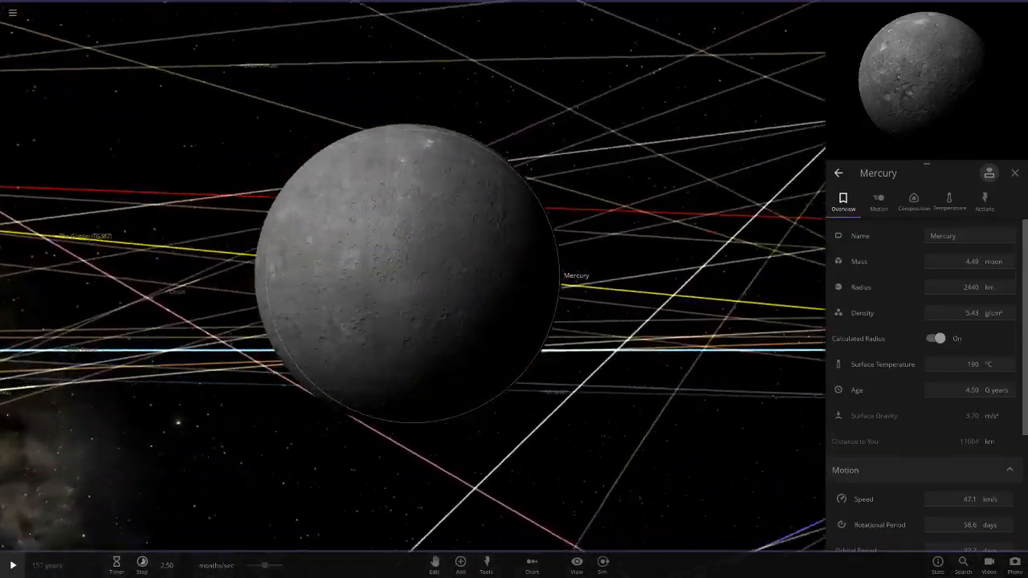
pyautogui.click(948, 201)
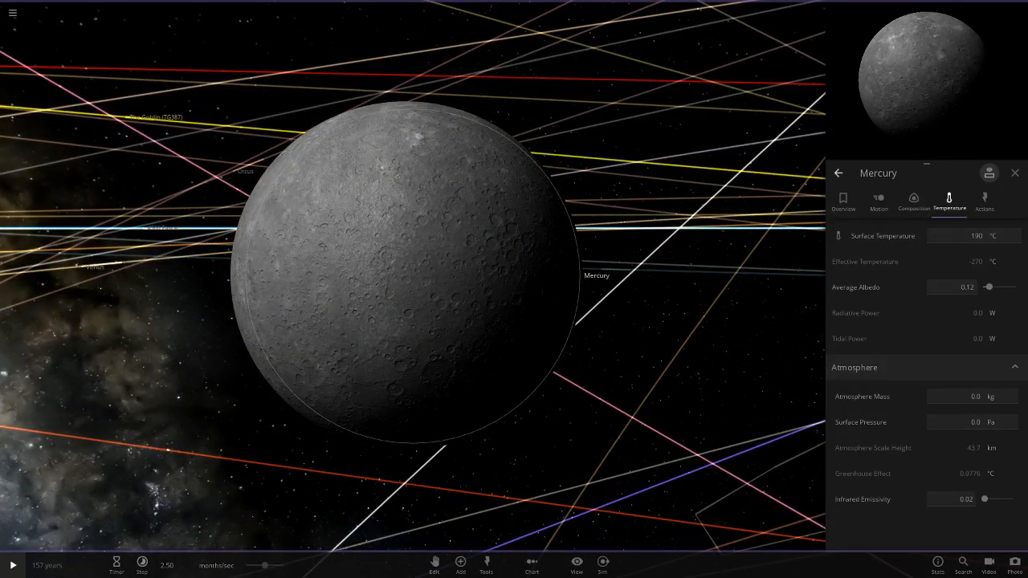
pyautogui.click(913, 201)
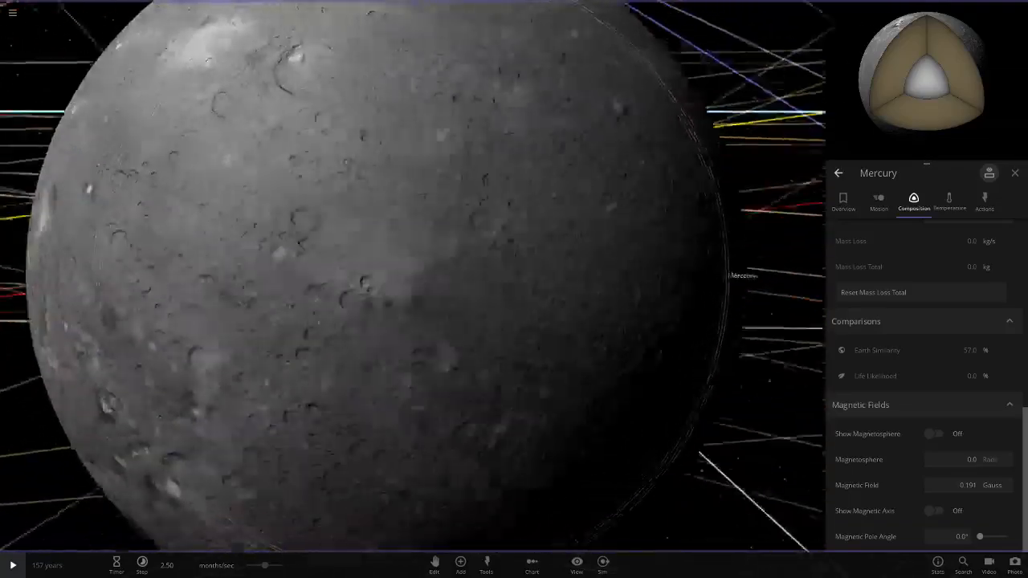
pyautogui.scroll(-3)
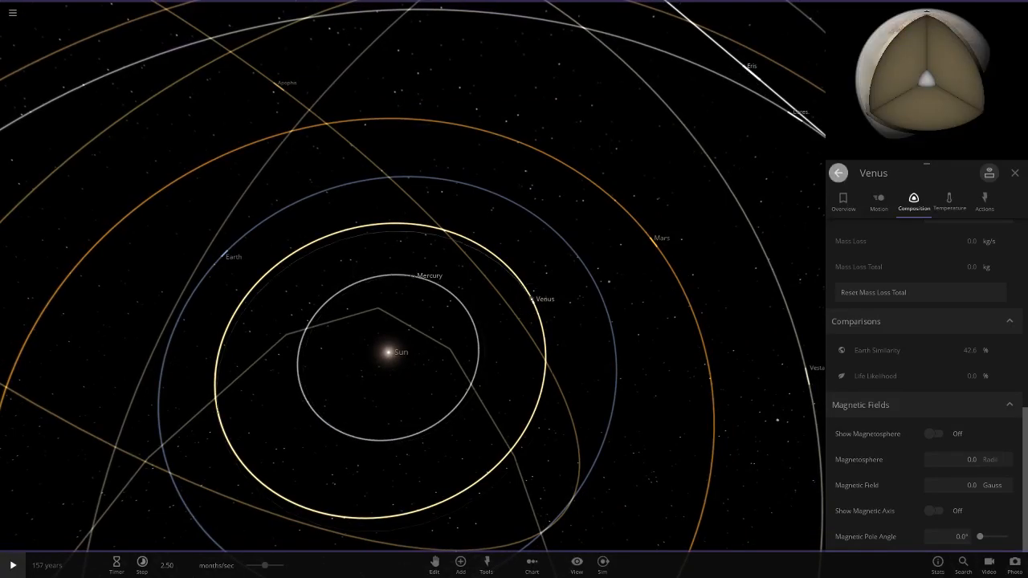
# Reselect Mercury, then select Pallas to show its 234 km radius overview.
pyautogui.click(429, 276)
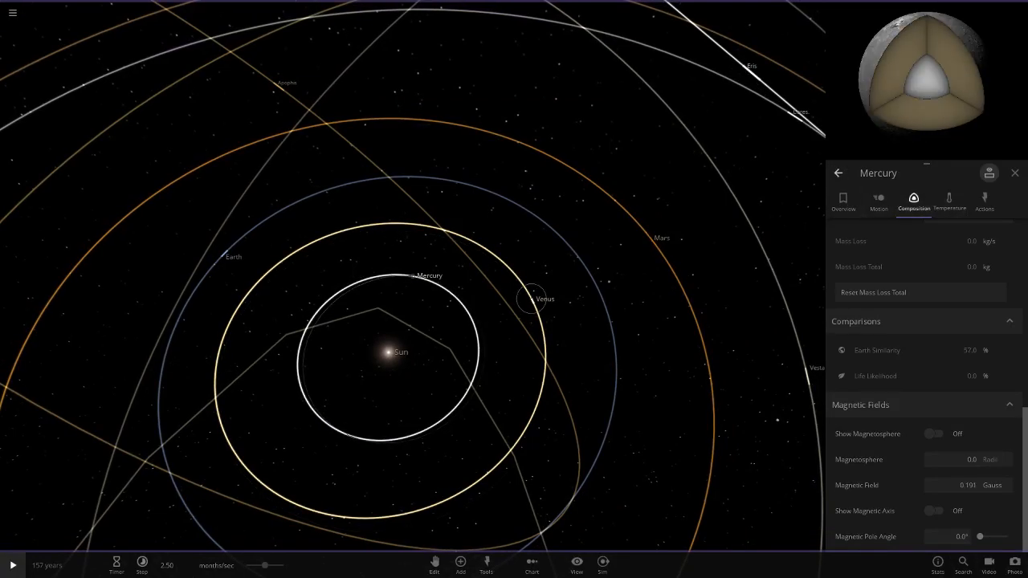
pyautogui.click(530, 299)
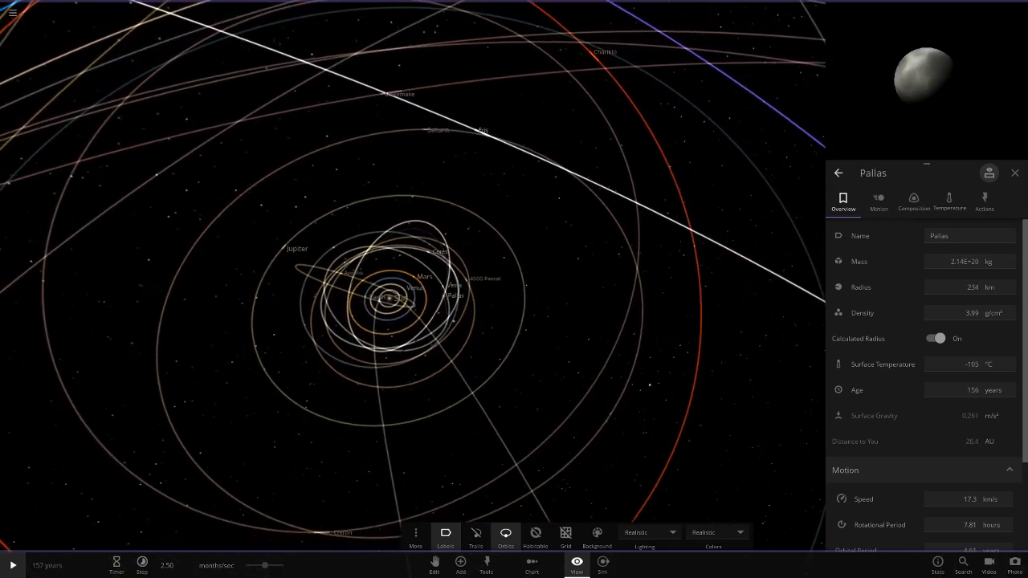
# Select Chiron briefly, then select Uranus to show its overview properties.
pyautogui.click(428, 275)
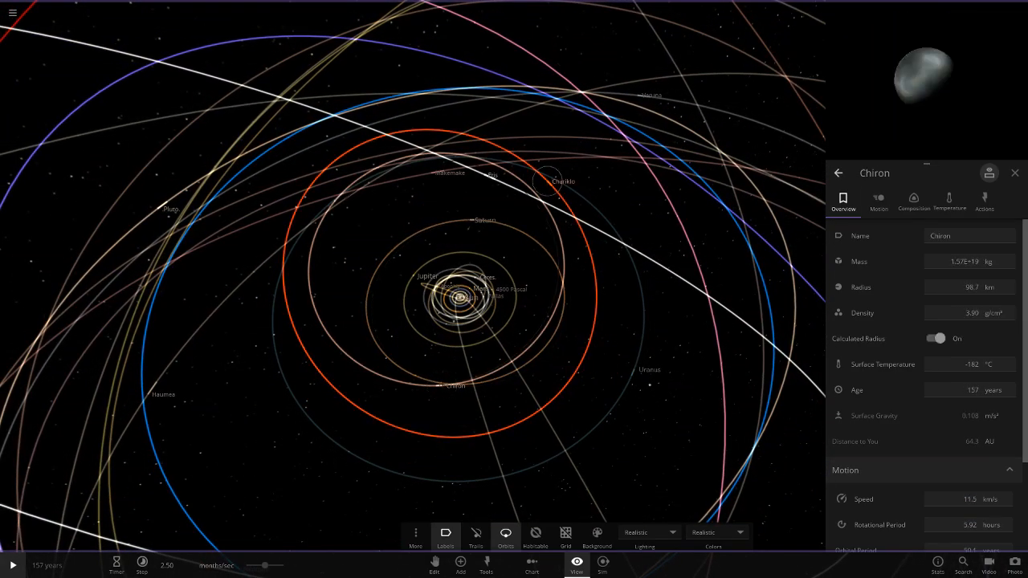
pyautogui.click(649, 370)
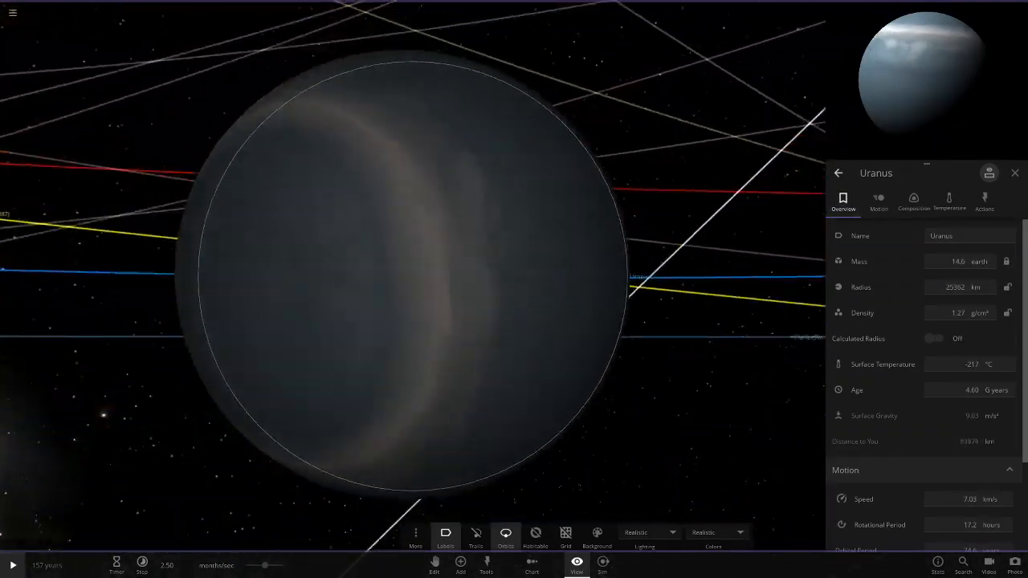
# Switch the scene lighting from Realistic to Studio to reveal Uranus's pale blue bands.
pyautogui.click(647, 532)
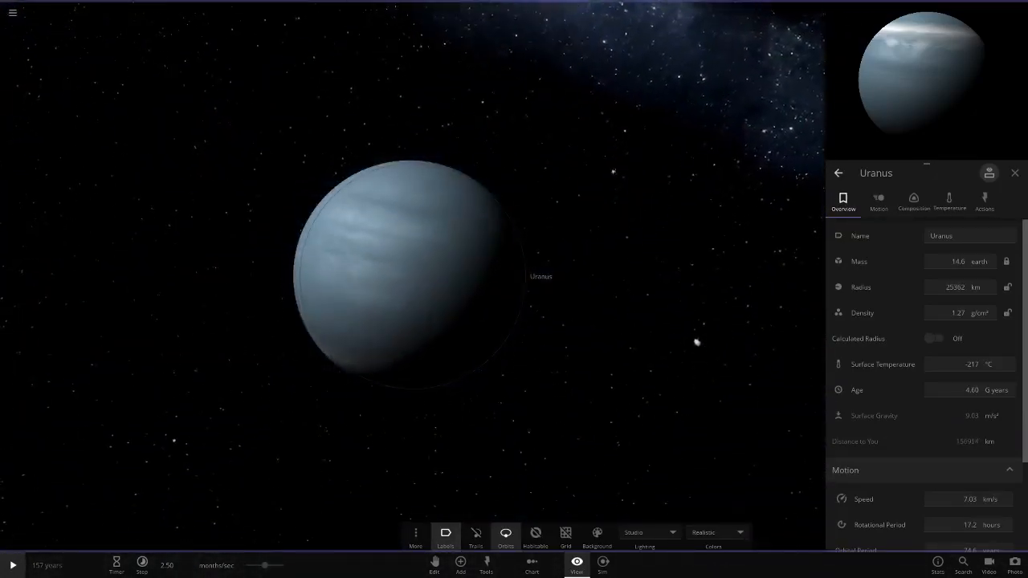
# Add a catalog Uranus beside the custom Uranus, then reselect the custom one.
pyautogui.click(461, 564)
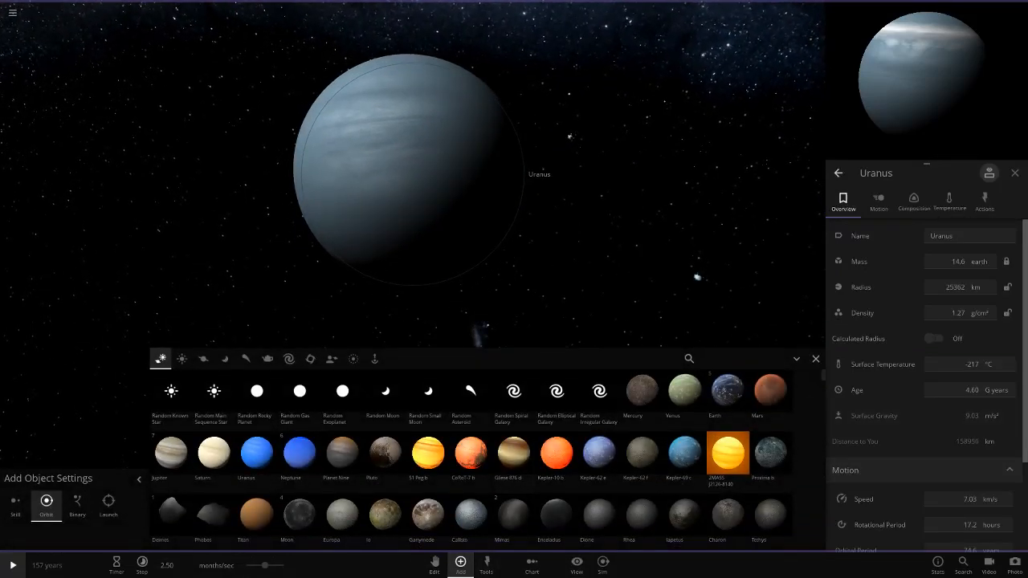
pyautogui.write('uranu')
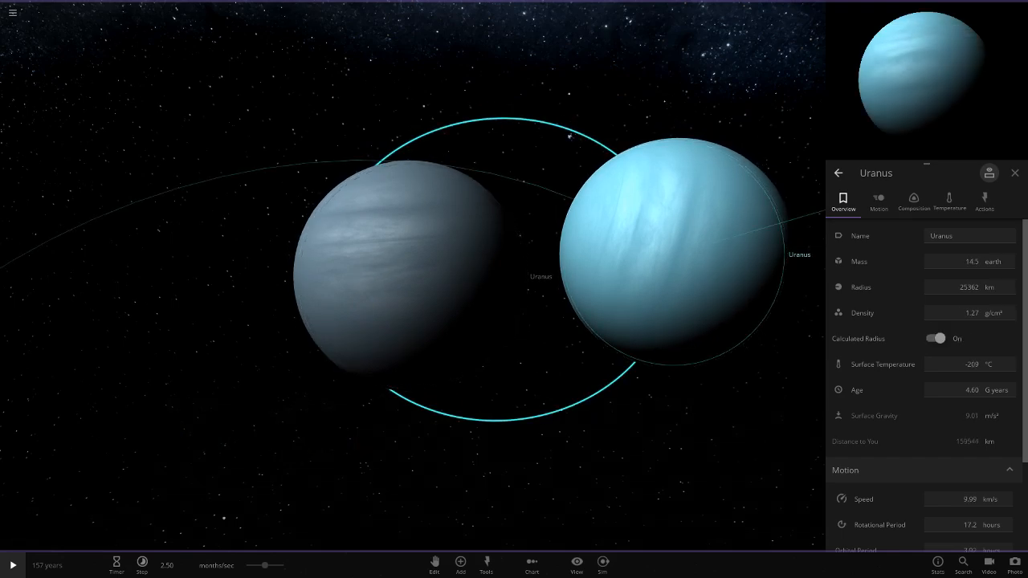
pyautogui.click(1015, 173)
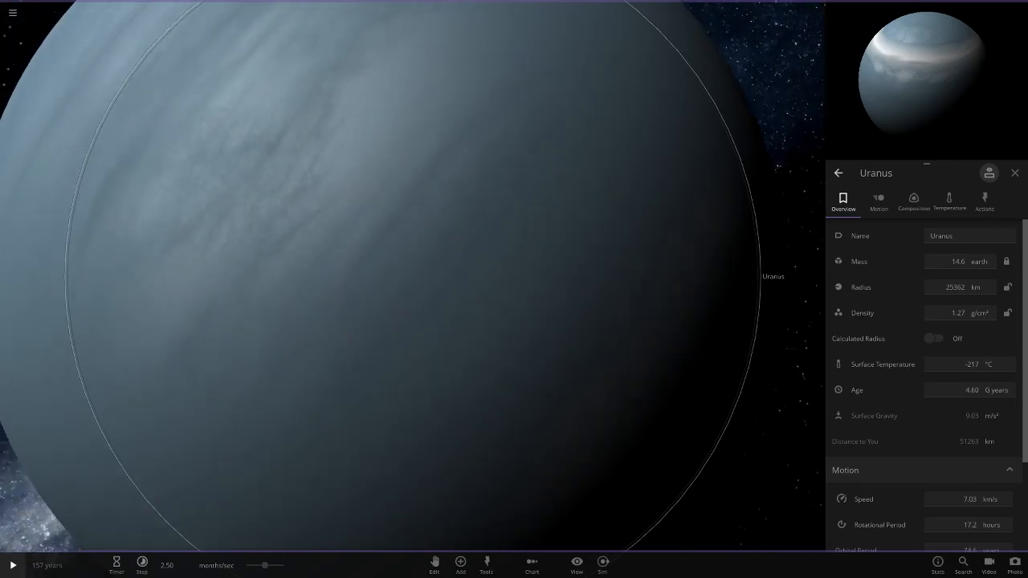
# Zoom out over the outer system and select Quaoar (763 km radius).
pyautogui.scroll(-3)
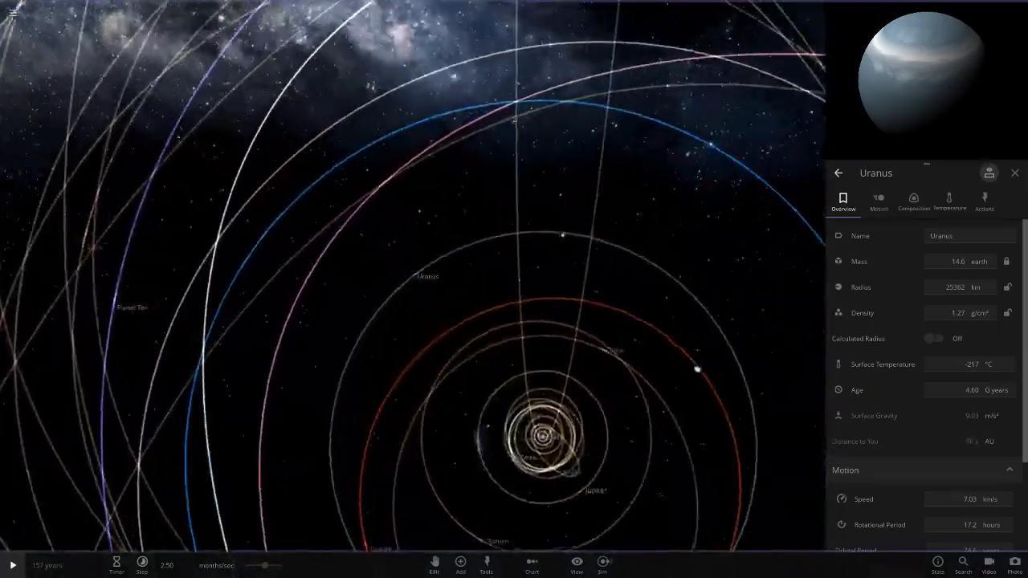
pyautogui.click(705, 265)
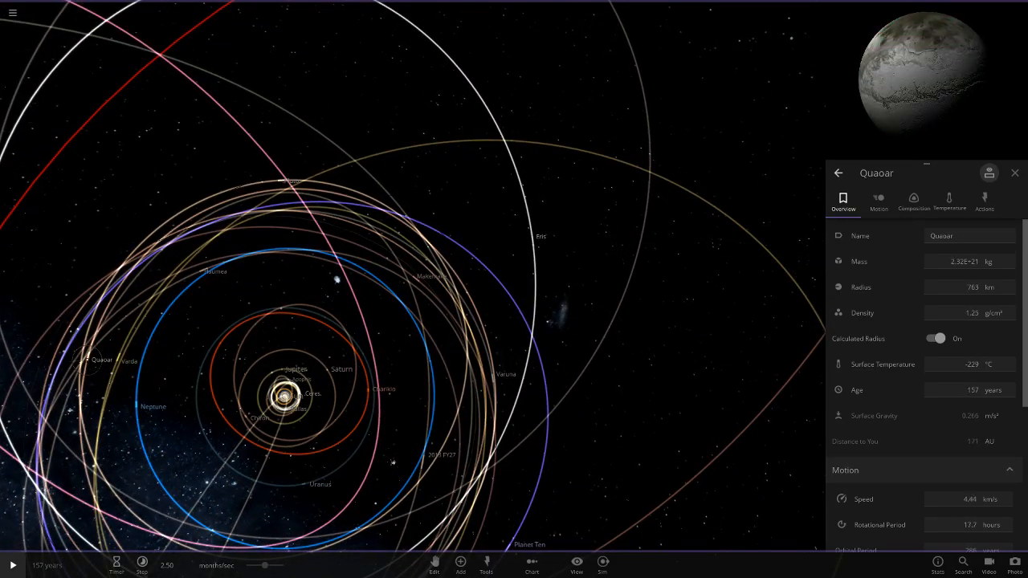
# Focus the camera on Planet Ten, showing 5.00 earth masses and 17862 km radius.
pyautogui.click(216, 270)
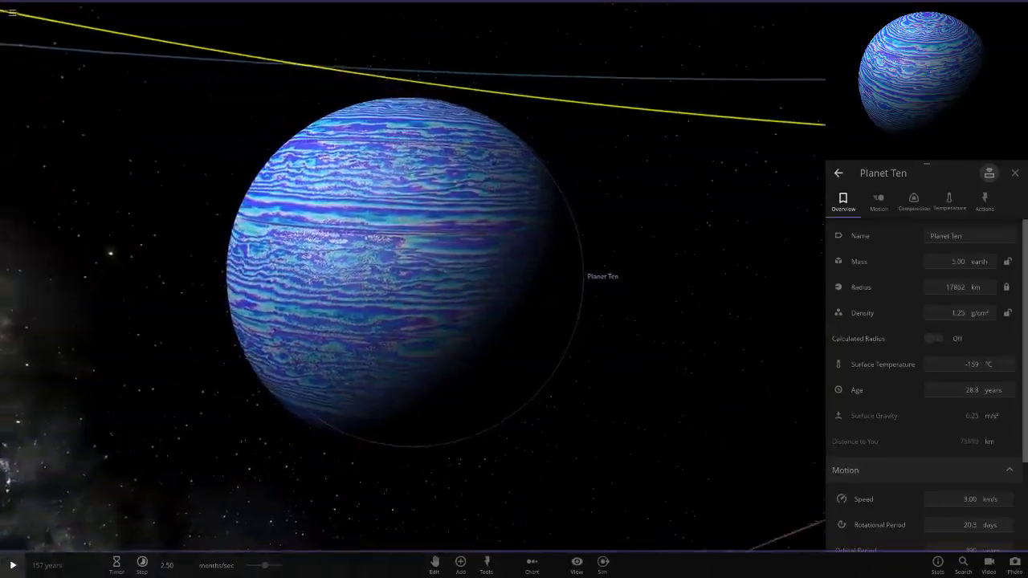
# Search the Add catalog for 'band' and place a Banded planet near Planet Ten.
pyautogui.click(460, 565)
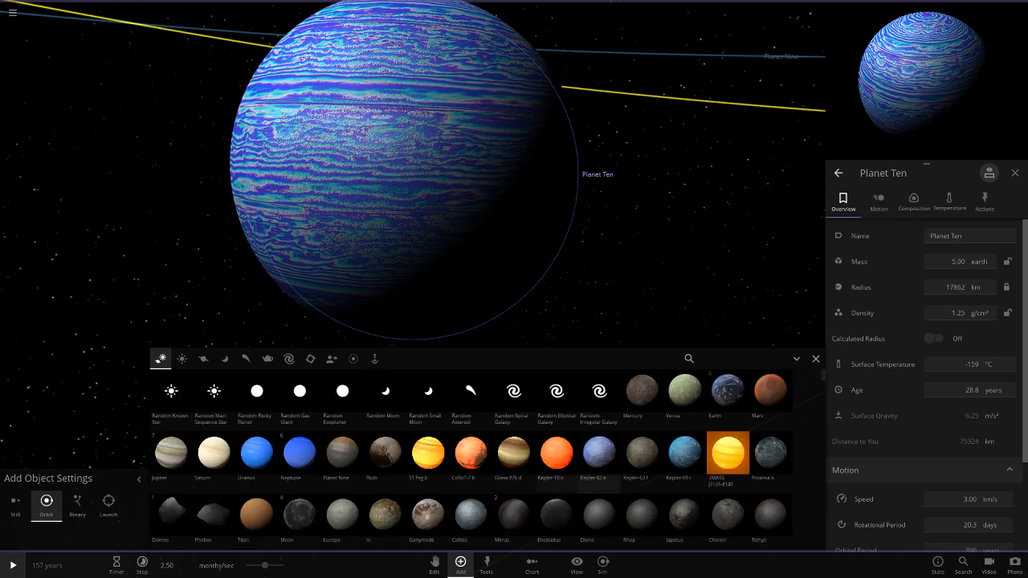
pyautogui.write('band')
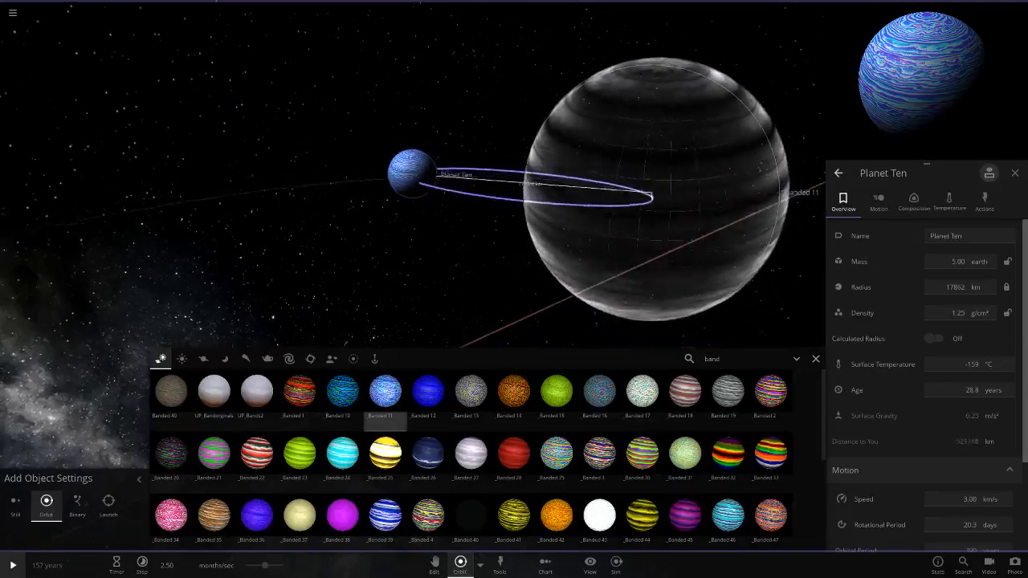
pyautogui.click(385, 391)
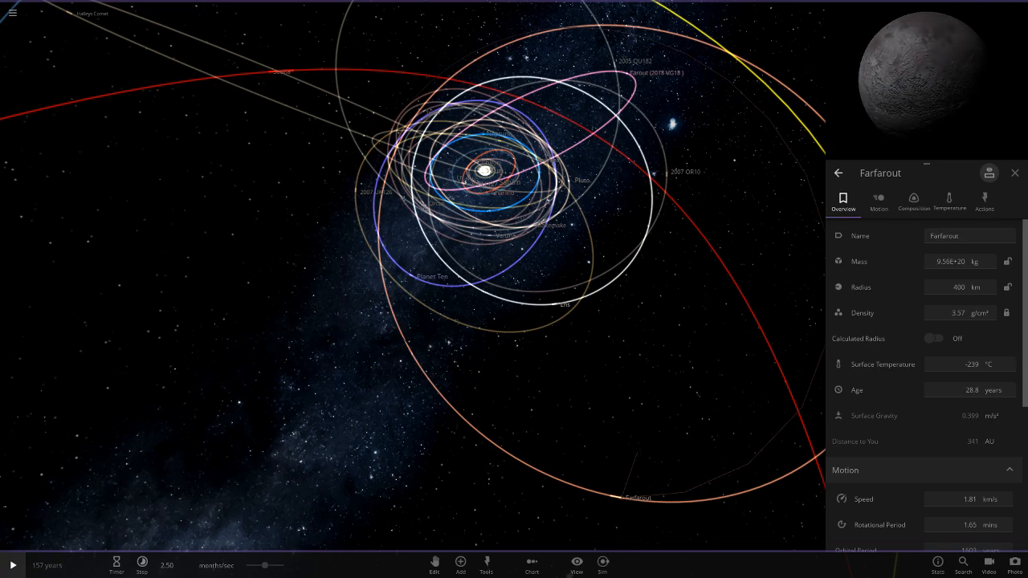
# Select Planet Nine to show its properties: 10.00 earth masses, 21856 km radius.
pyautogui.click(635, 73)
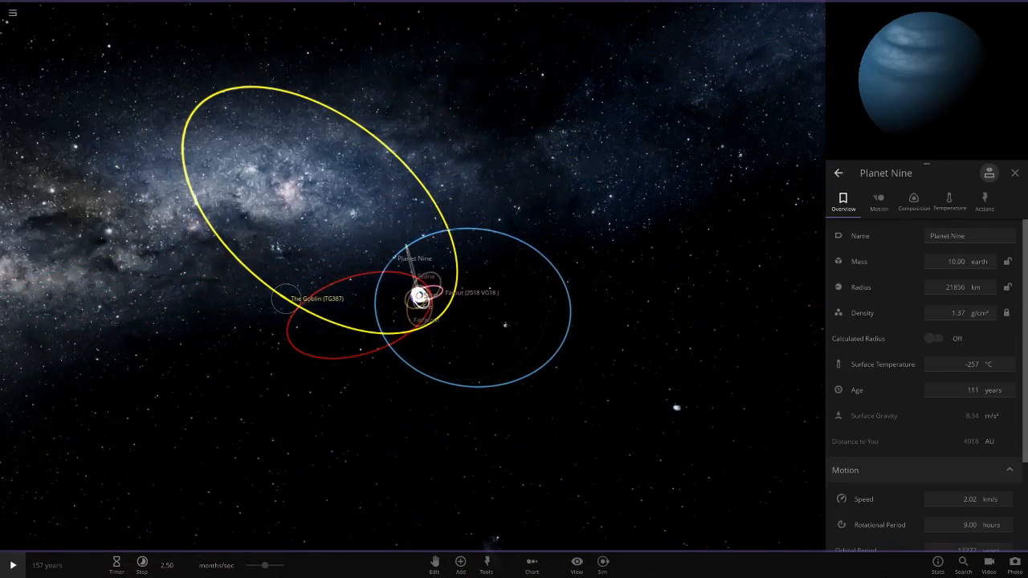
# Dismiss Planet Nine's properties and bring up the chart type list (1D Mass, HR Diagram).
pyautogui.click(315, 298)
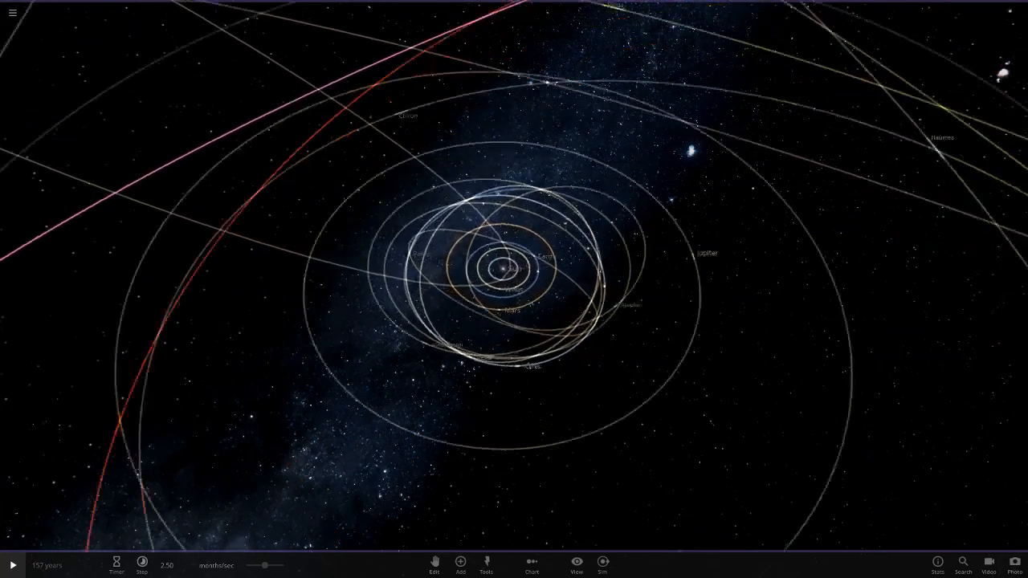
pyautogui.click(531, 565)
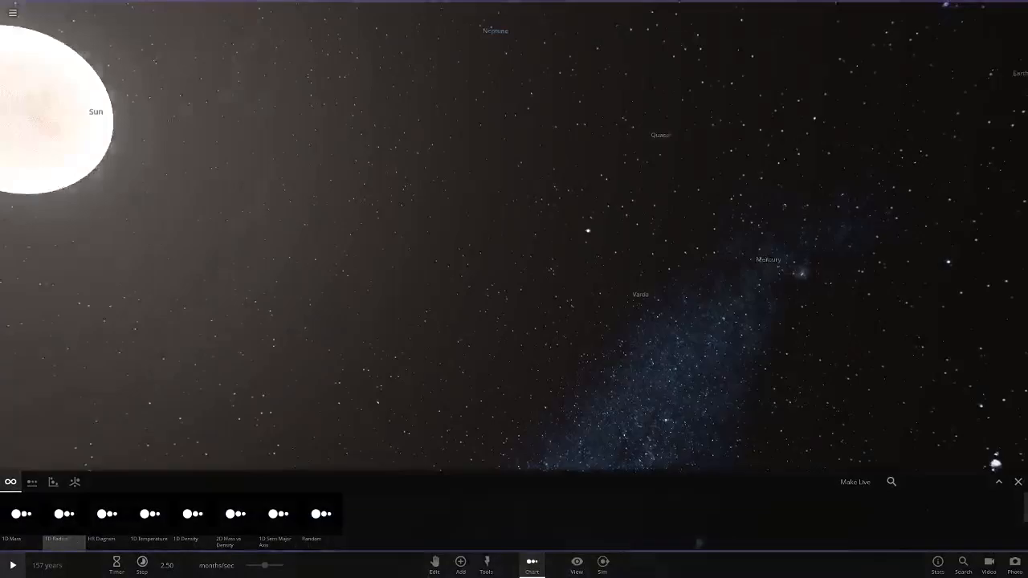